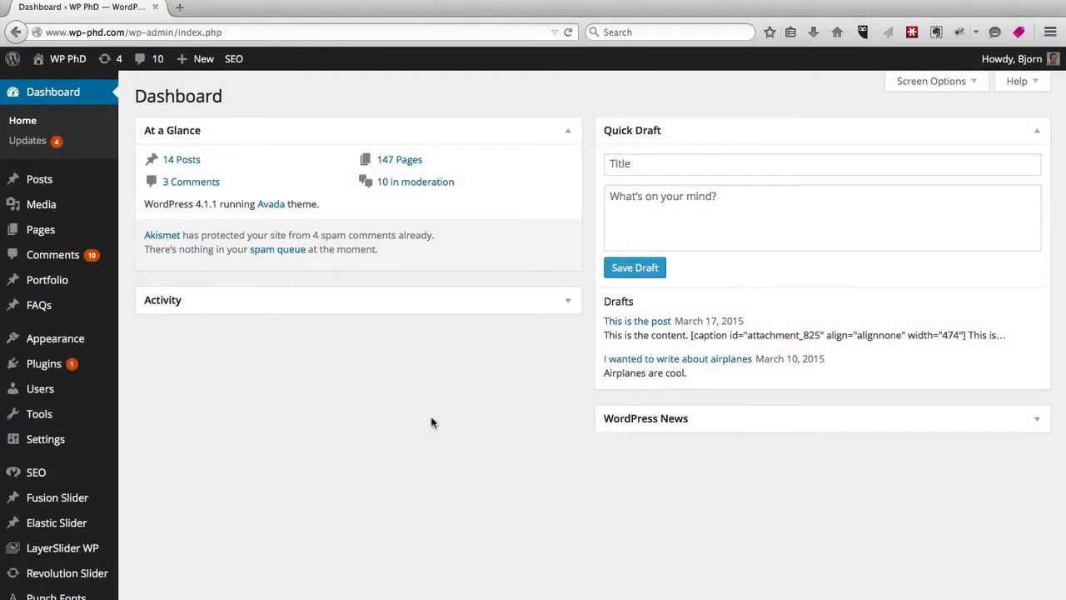
mouse_move(216, 342)
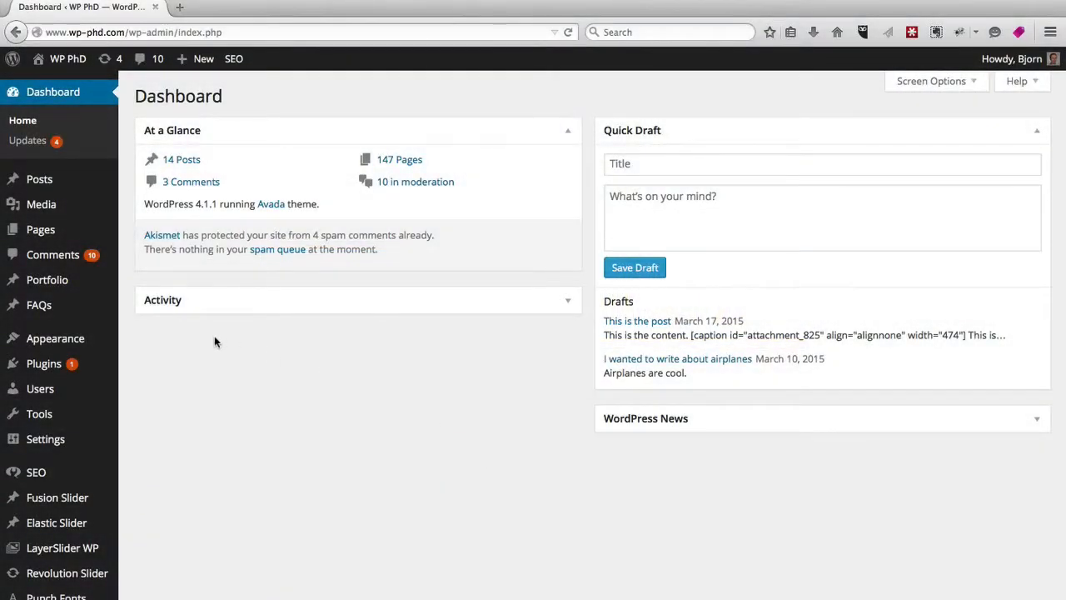
mouse_move(56, 338)
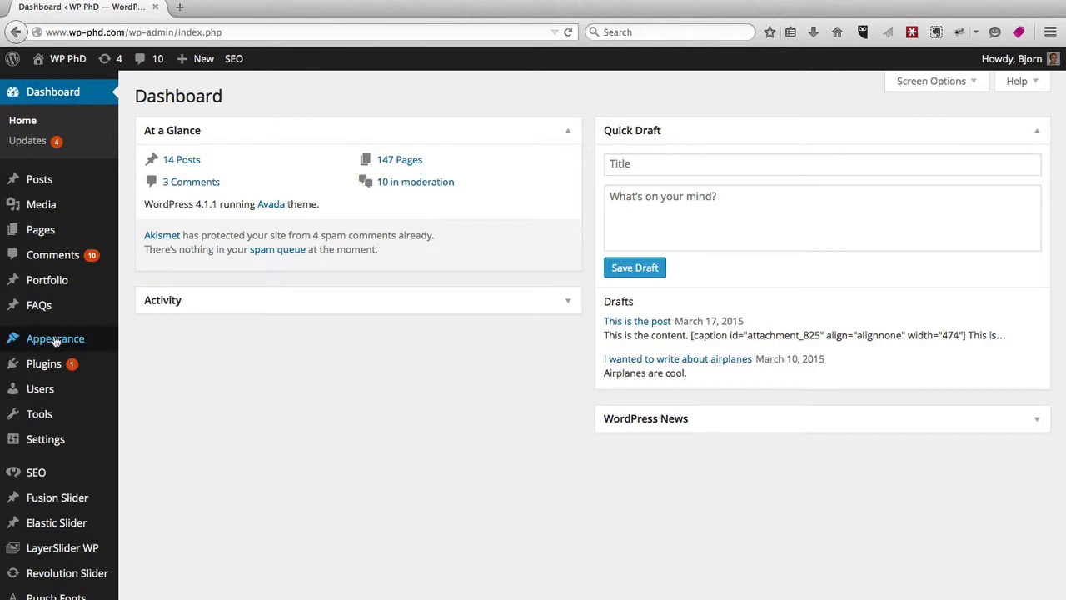
Open Appearance > Themes from the admin sidebar.
left_click(54, 338)
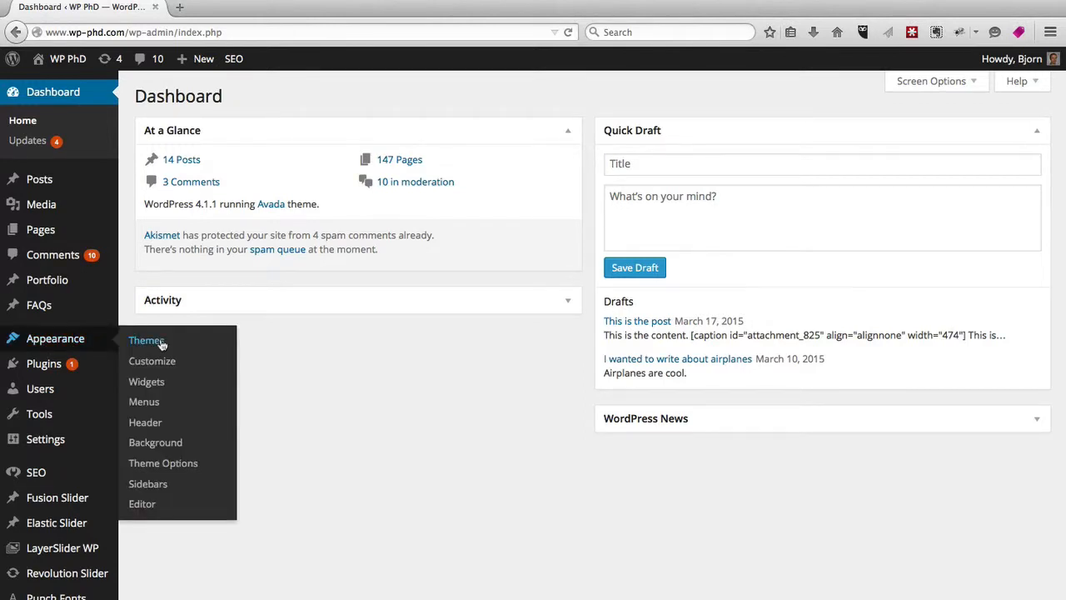
left_click(145, 341)
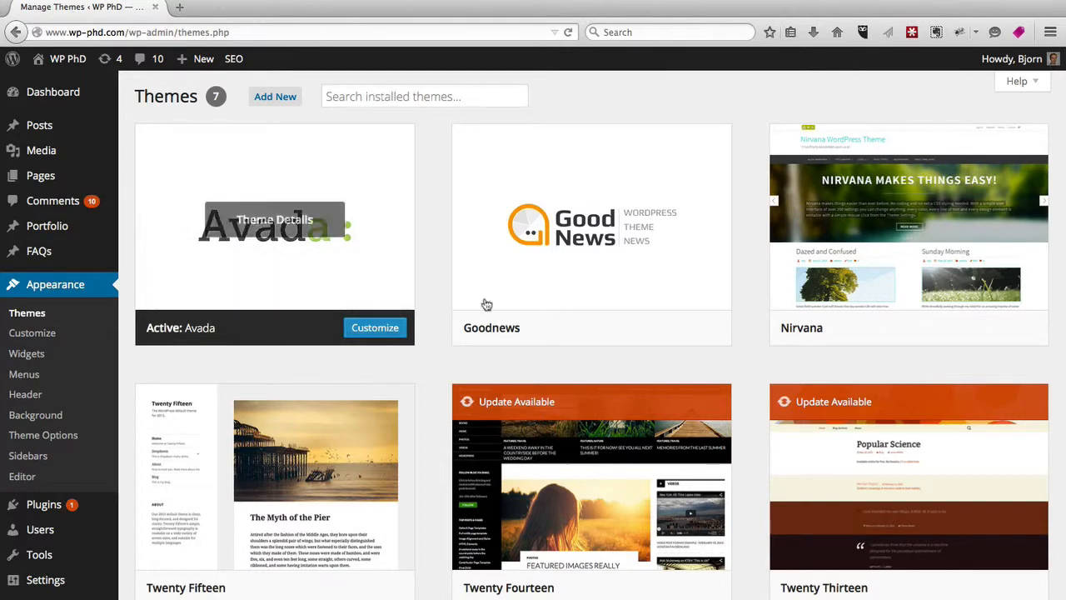
mouse_move(425, 374)
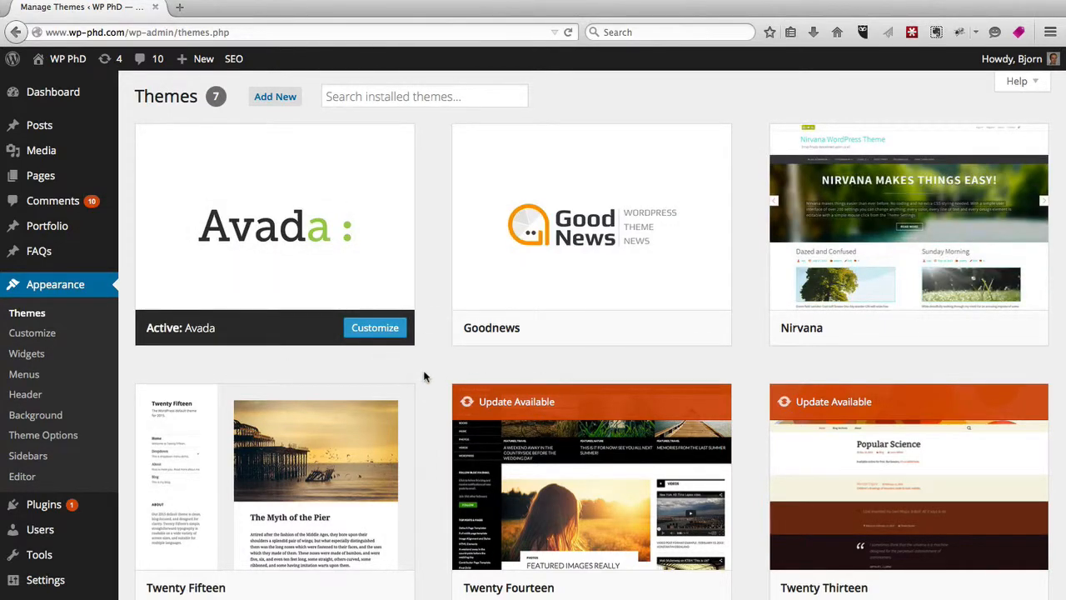
scroll("down", 3)
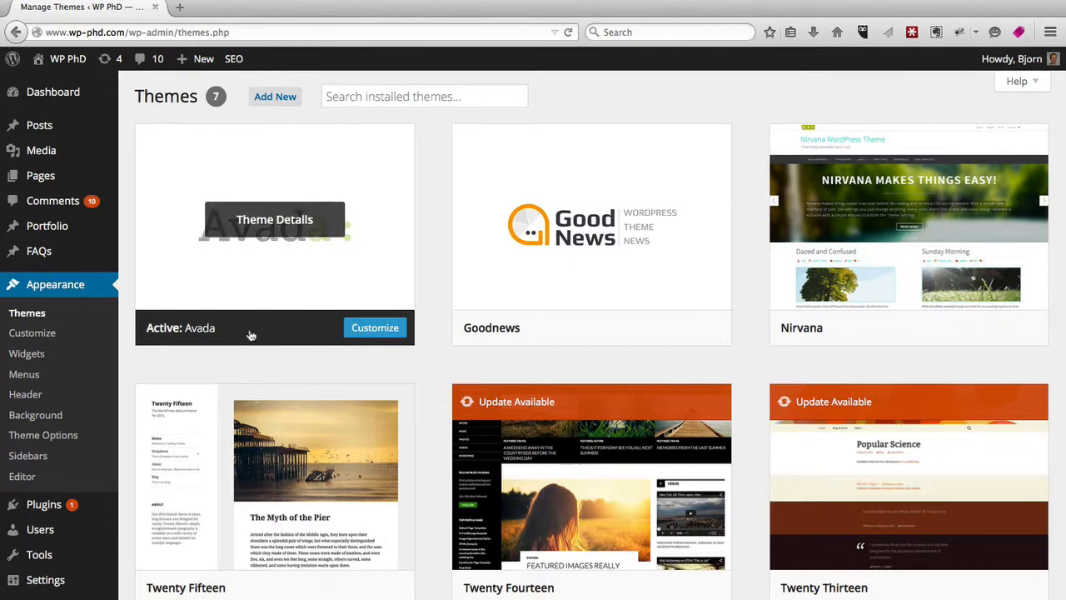
mouse_move(292, 333)
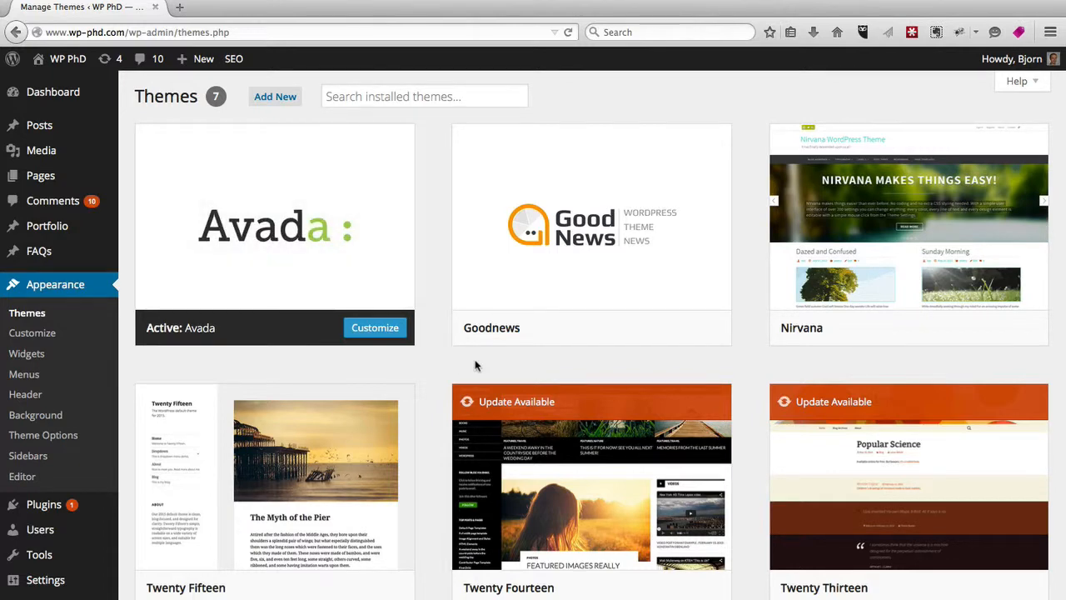
mouse_move(593, 233)
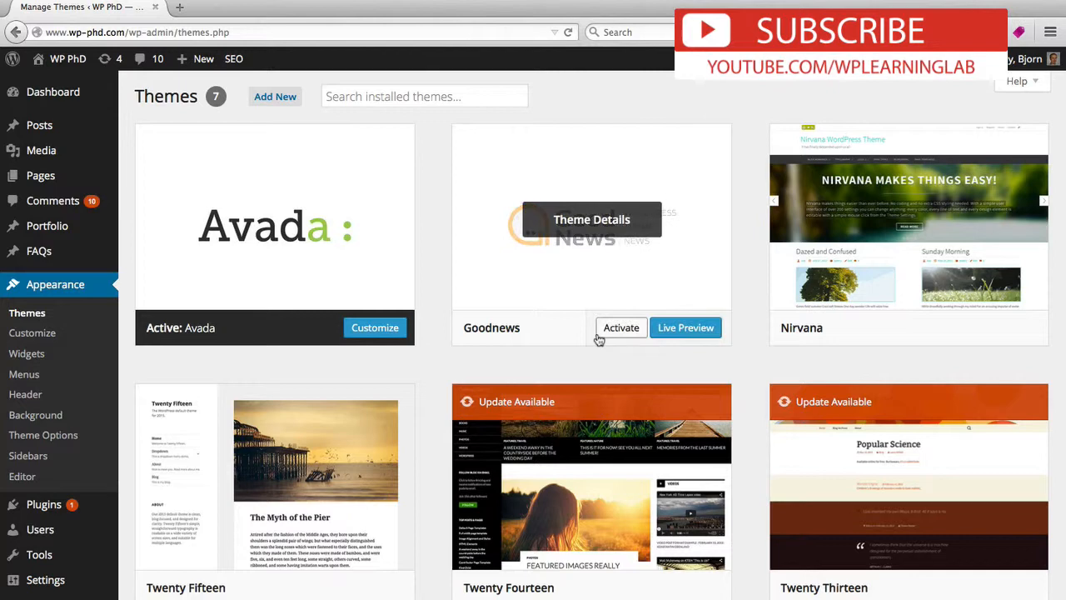
mouse_move(611, 334)
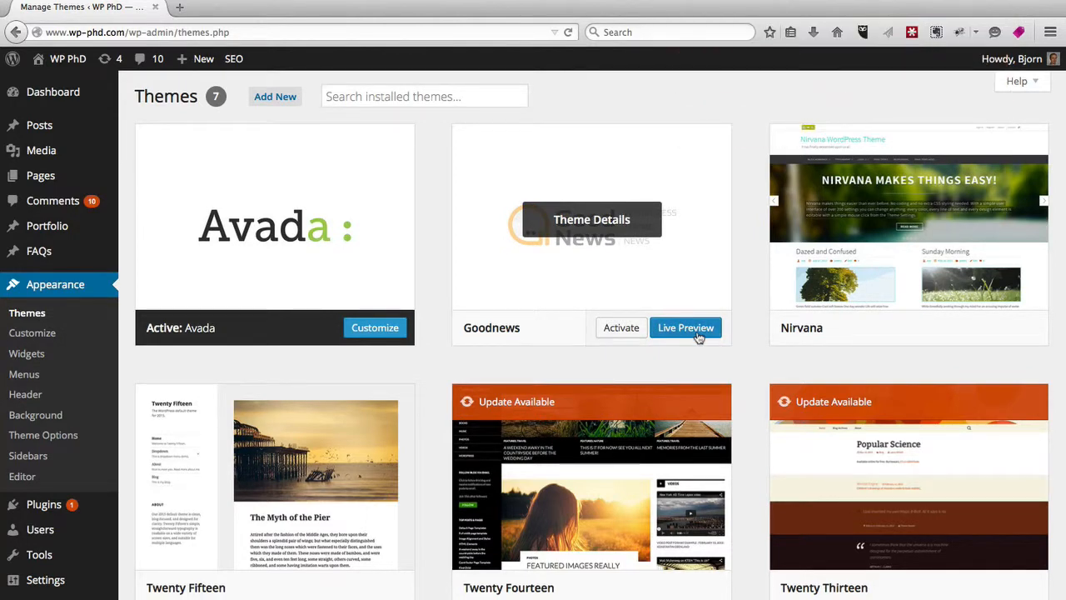
mouse_move(432, 348)
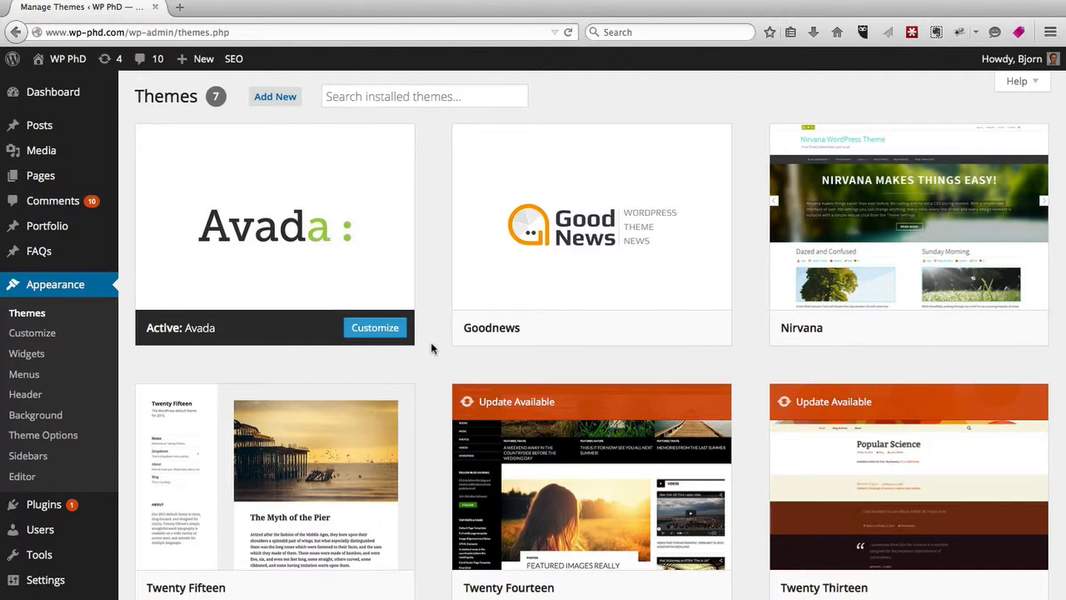
mouse_move(516, 328)
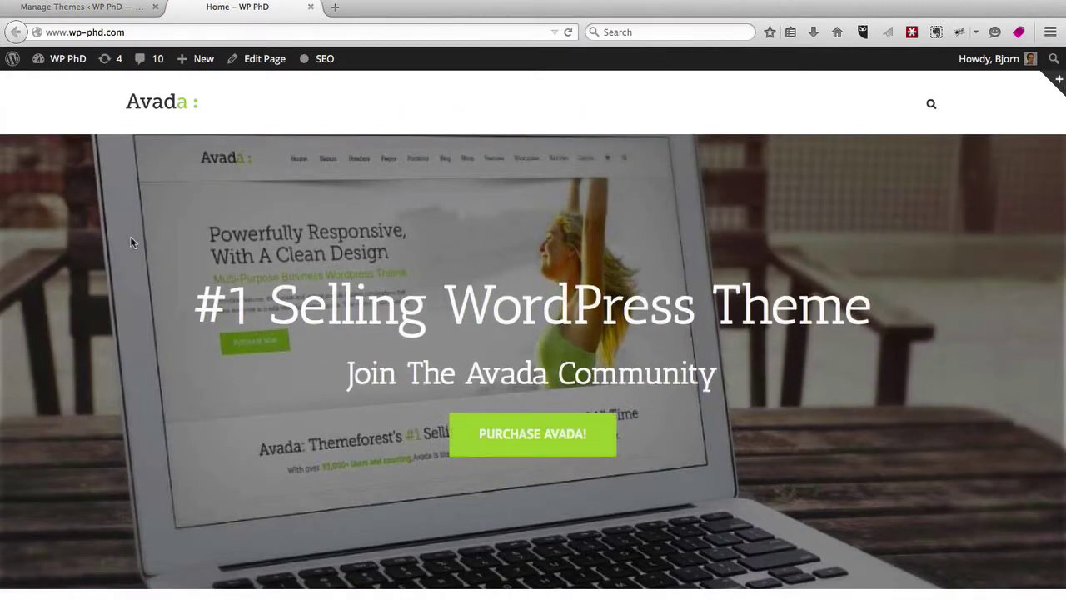
Scroll through the Avada home page, then return to the Manage Themes tab.
scroll("down", 3)
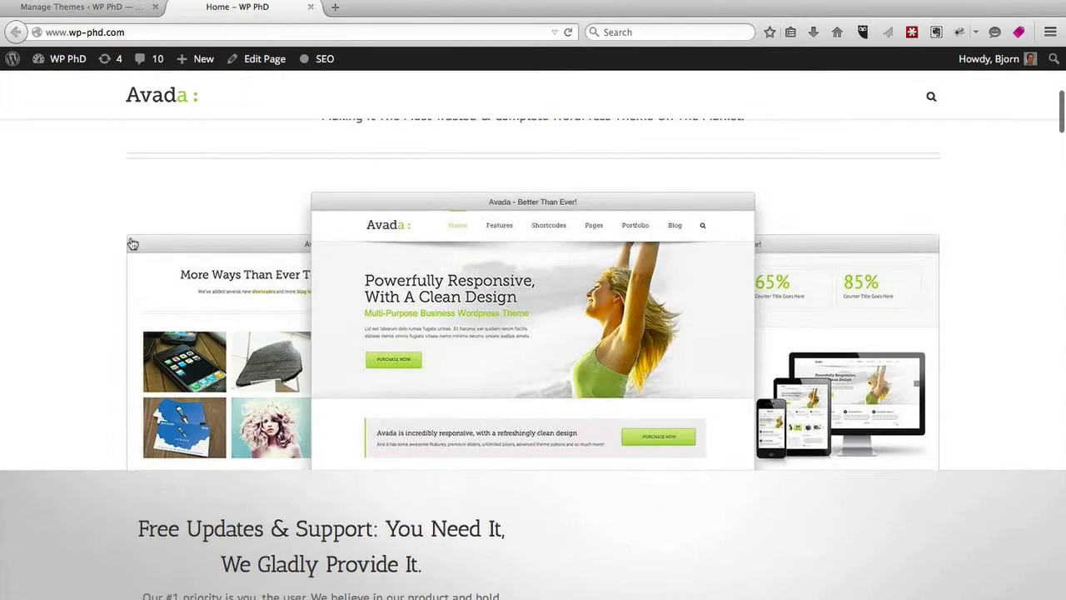
scroll("down", 3)
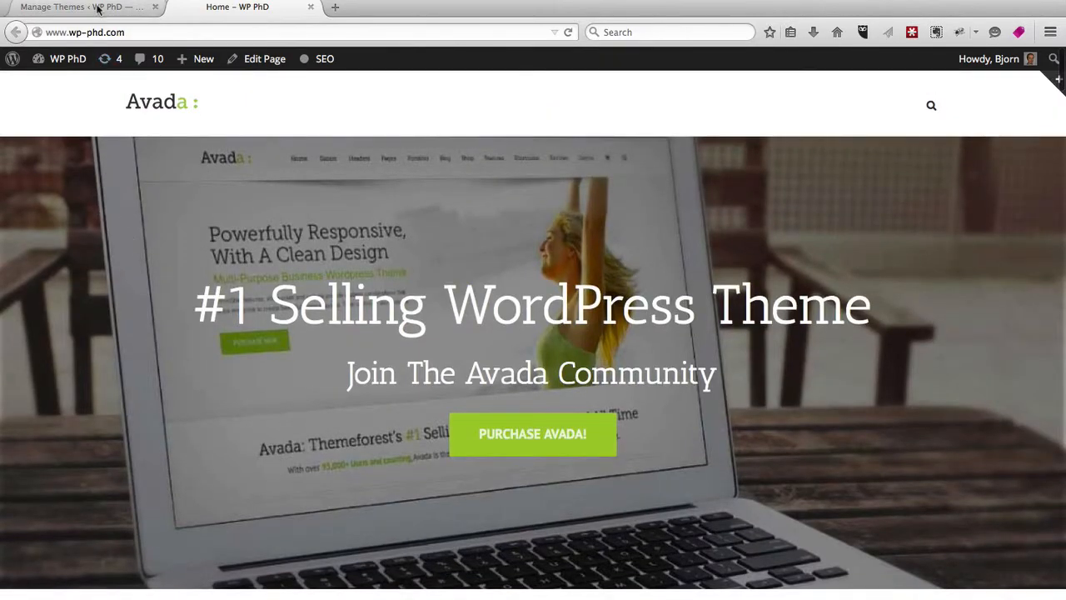
left_click(83, 9)
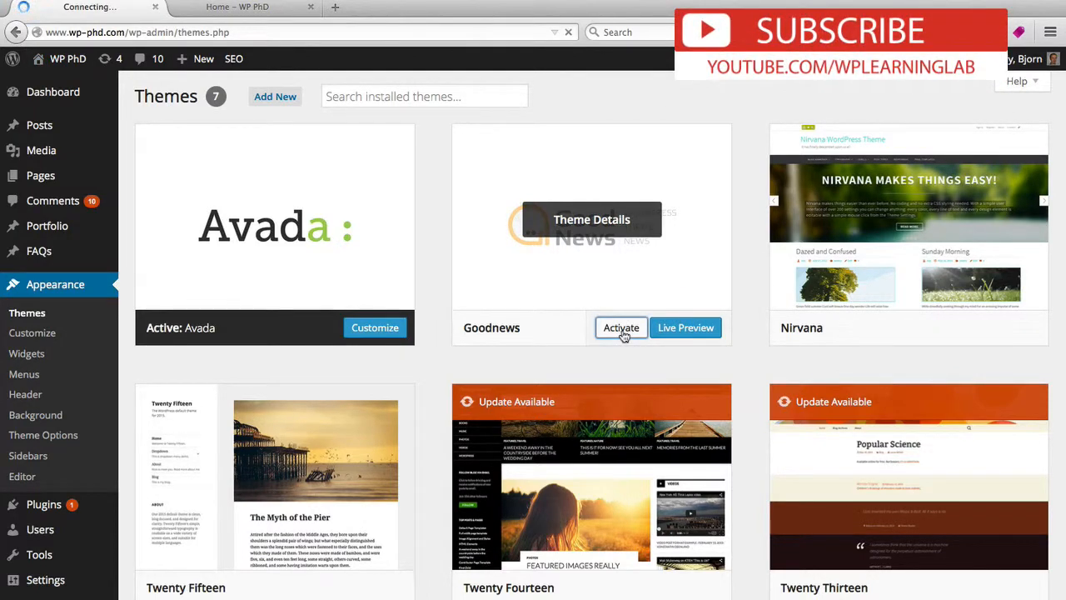
Activate the Goodnews theme and browse the home page in its new layout.
left_click(620, 327)
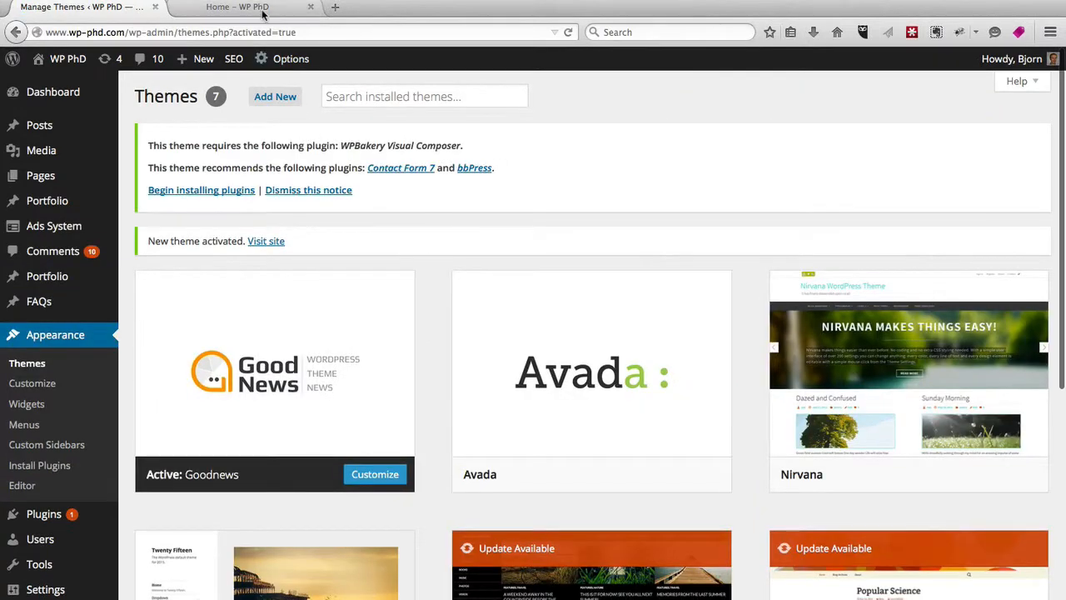
left_click(254, 7)
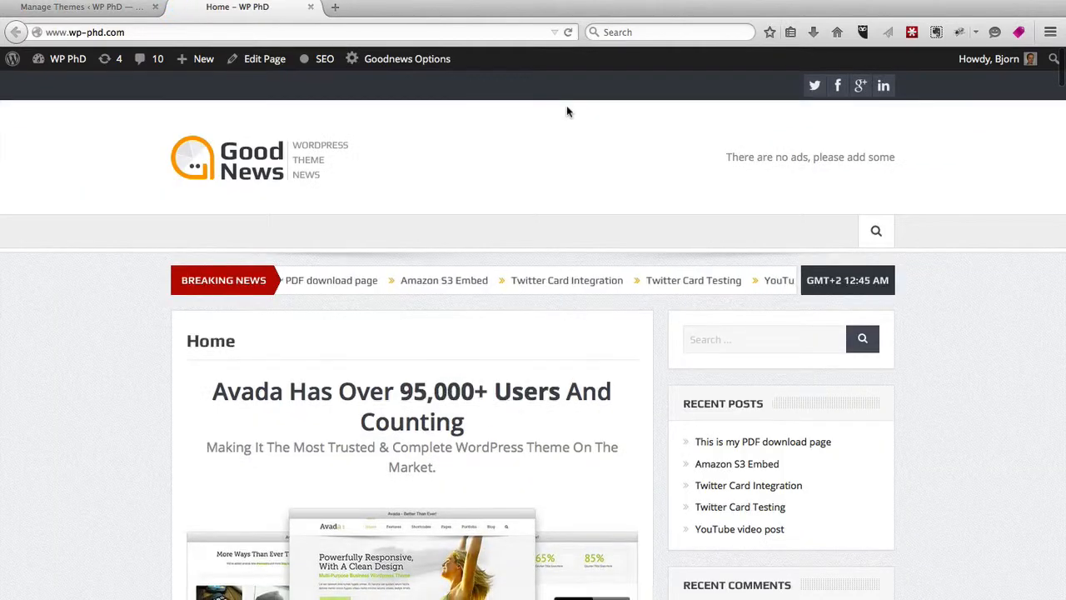
scroll("down", 3)
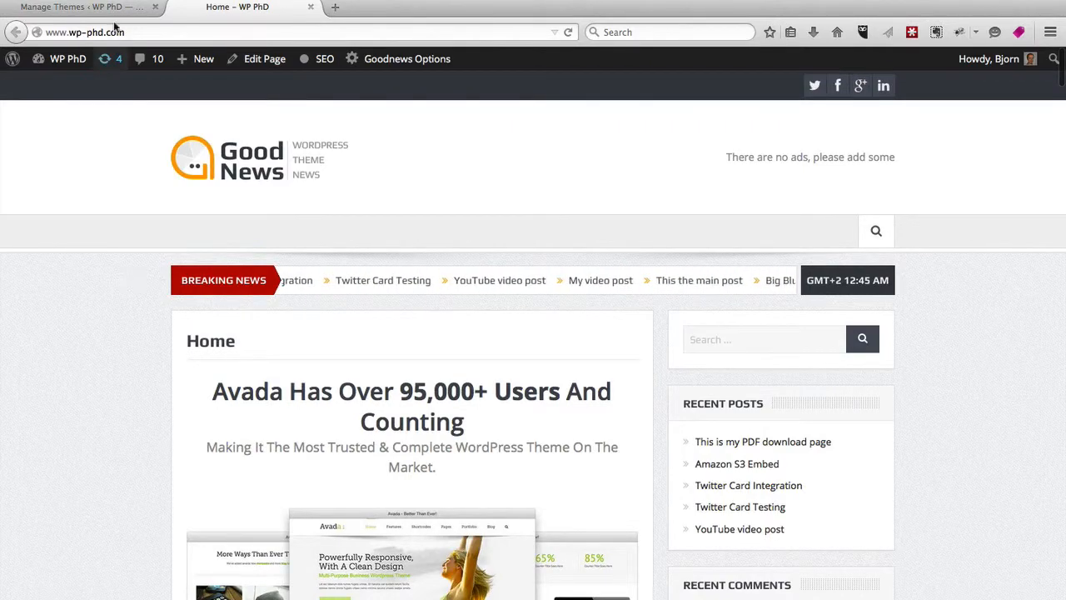
Activate the Twenty Fifteen theme from the Manage Themes page.
left_click(83, 12)
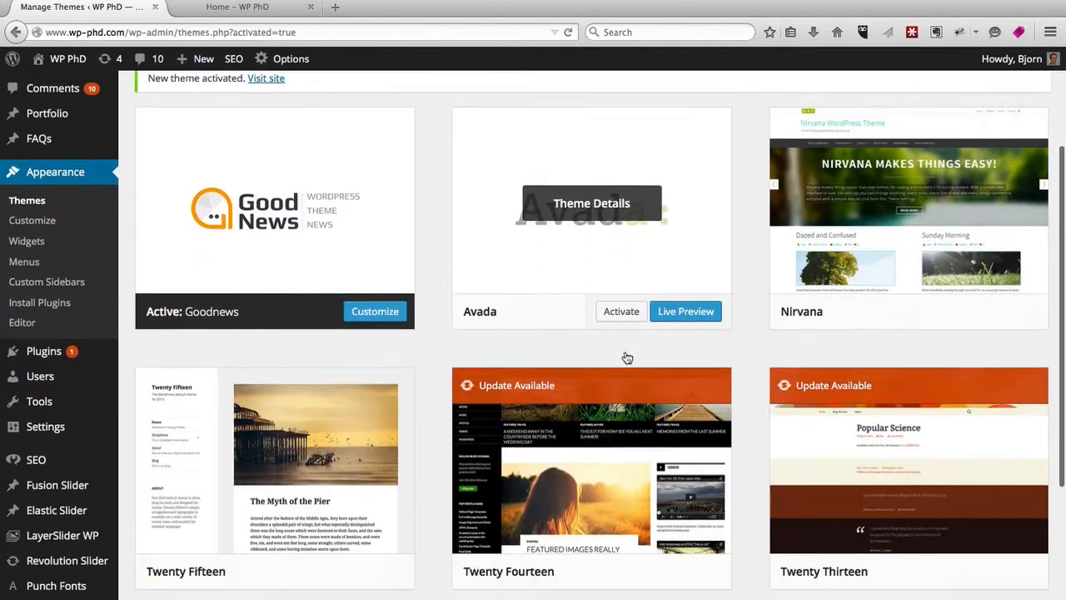
scroll("down", 3)
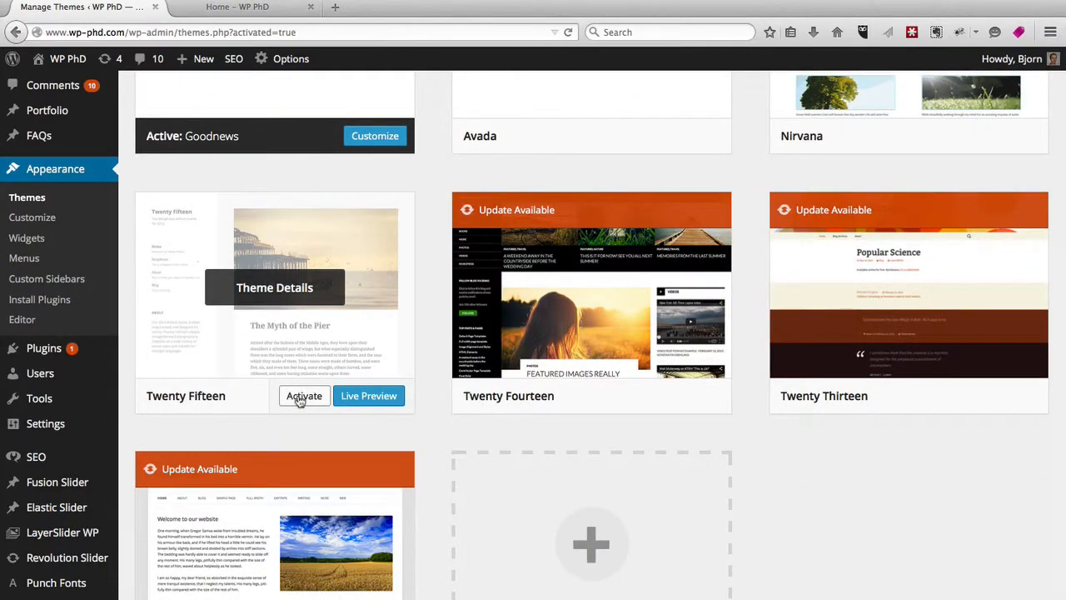
left_click(303, 396)
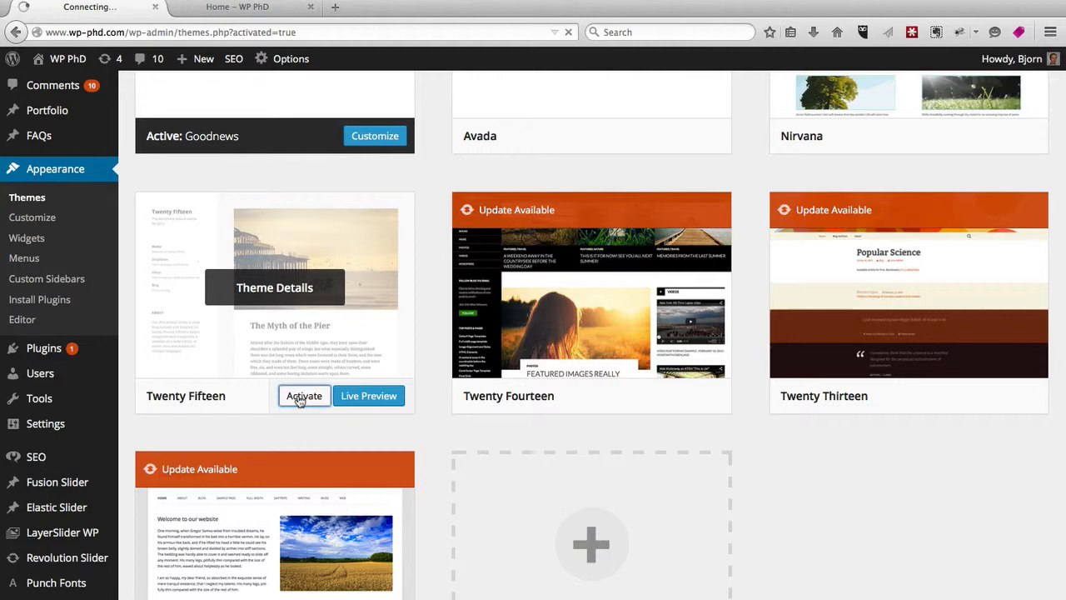
left_click(303, 395)
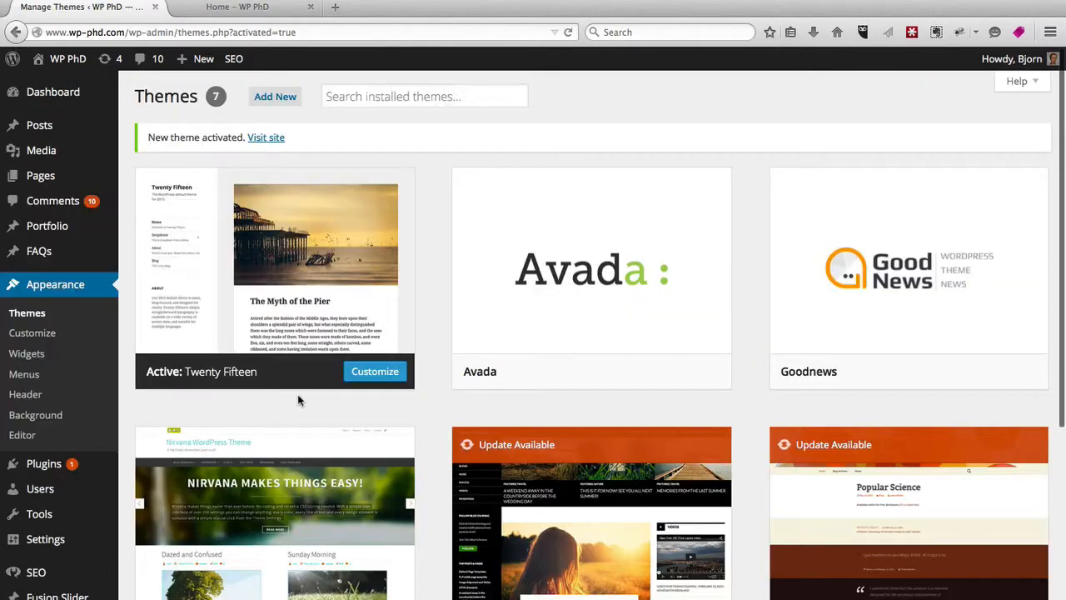
mouse_move(288, 248)
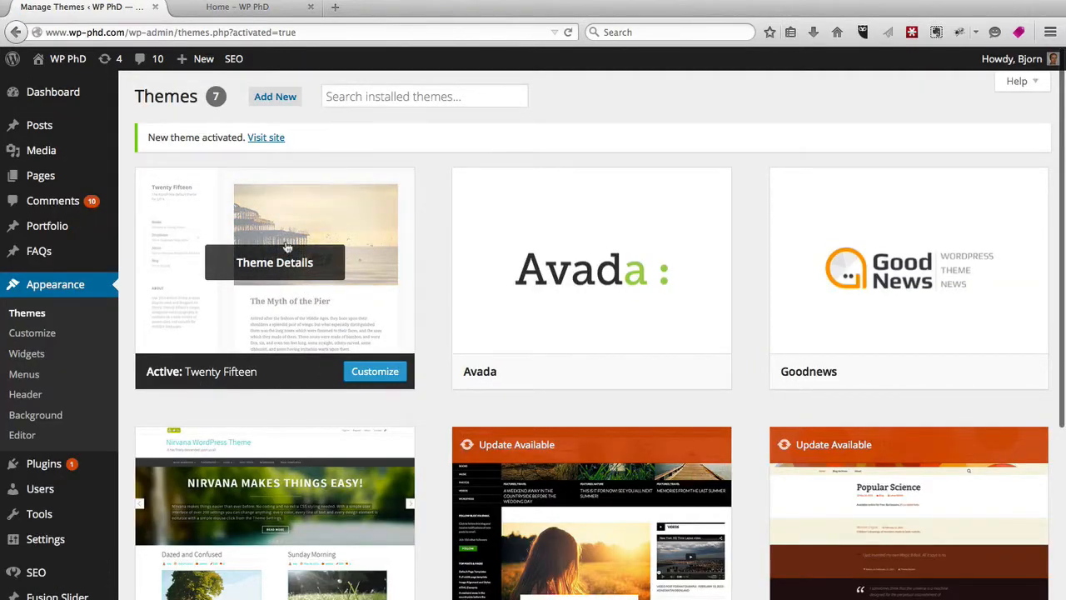
Reload the home page in the Twenty Fifteen layout, then return to Manage Themes.
left_click(250, 7)
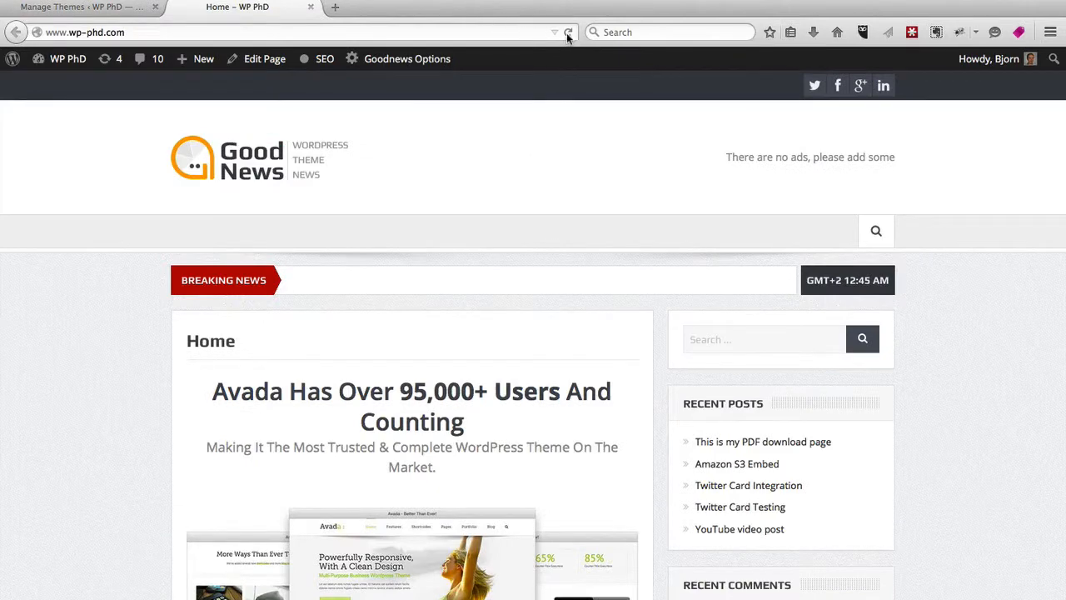
left_click(571, 31)
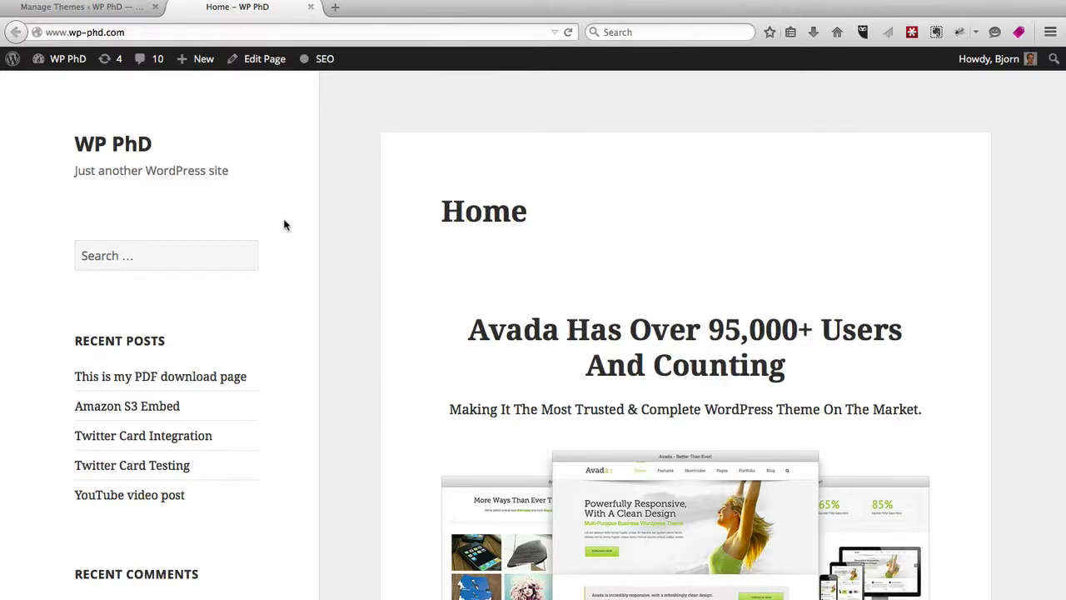
left_click(79, 8)
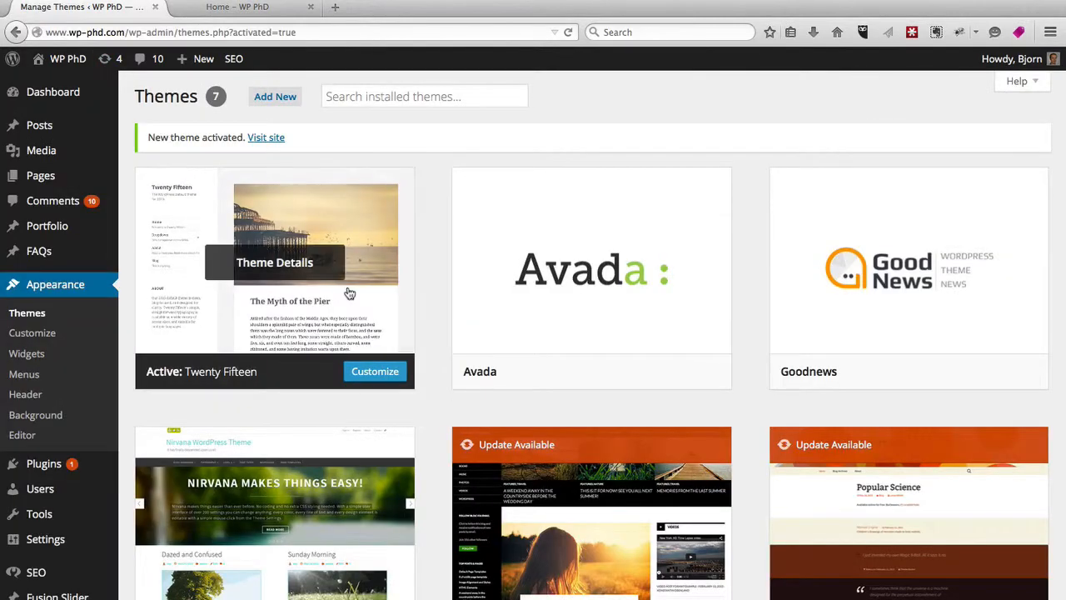